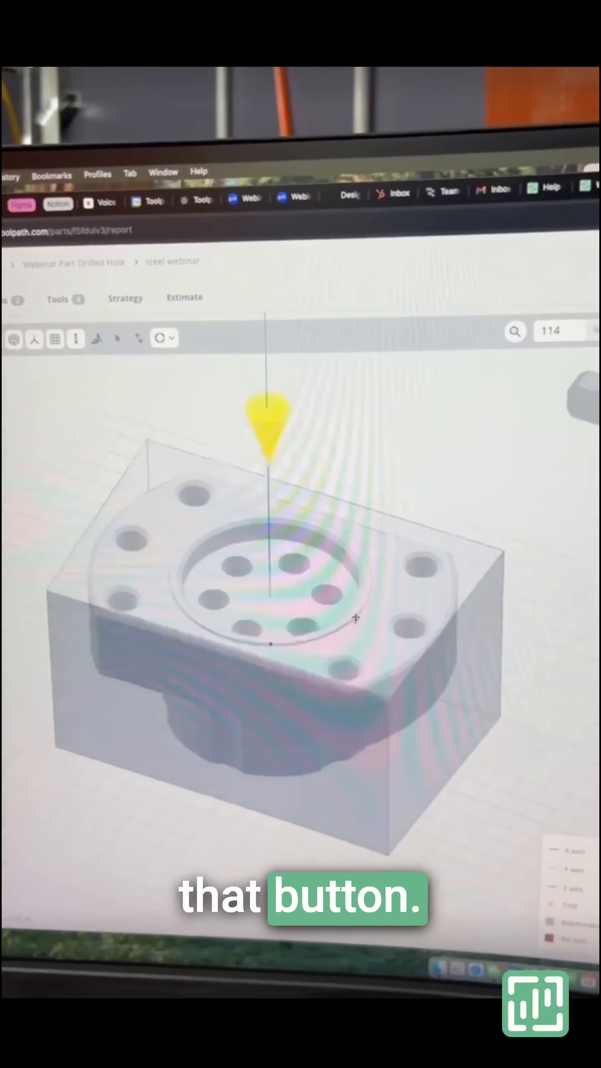
# Send the drilled-hole part's program from Toolpath and confirm the import into Fusion
pyautogui.click(310, 397)
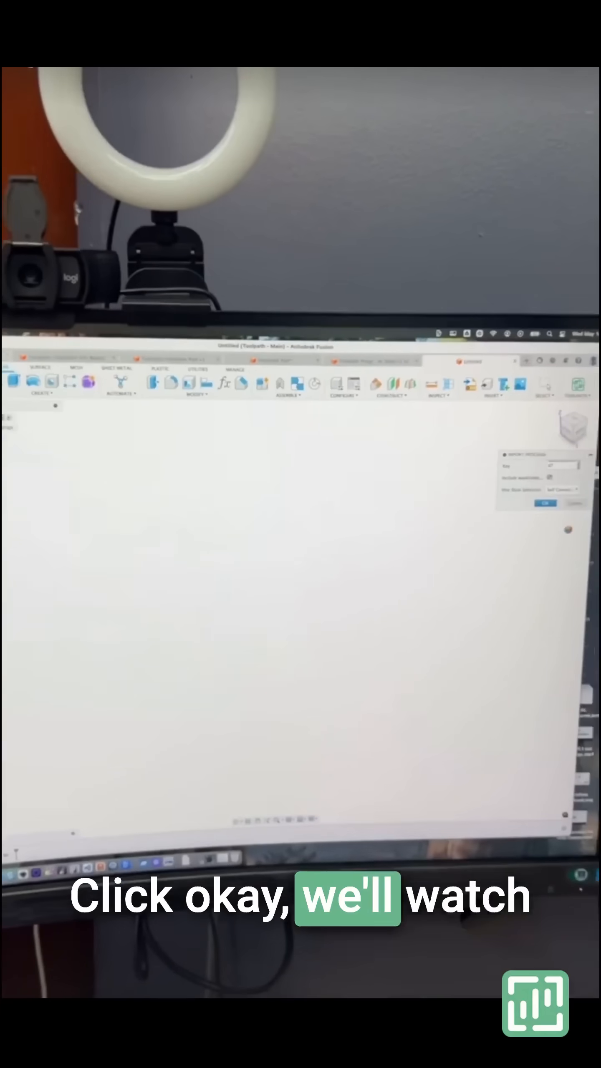
pyautogui.click(546, 503)
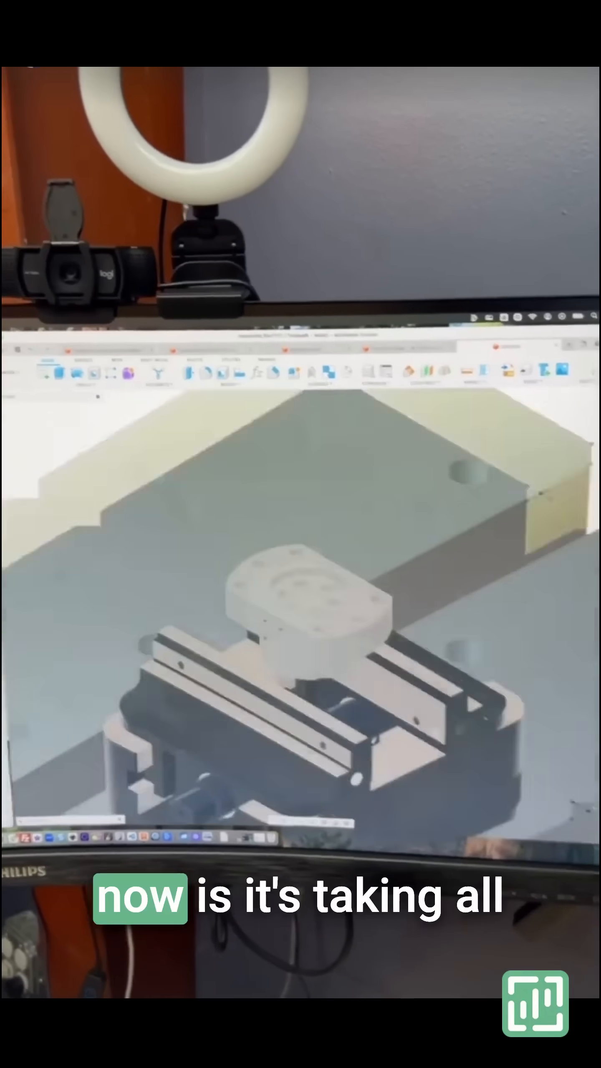